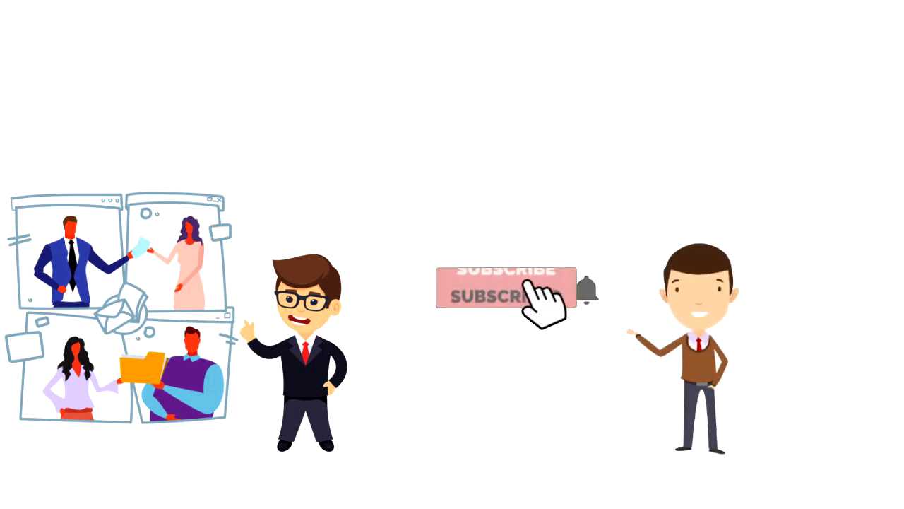
left_click(506, 296)
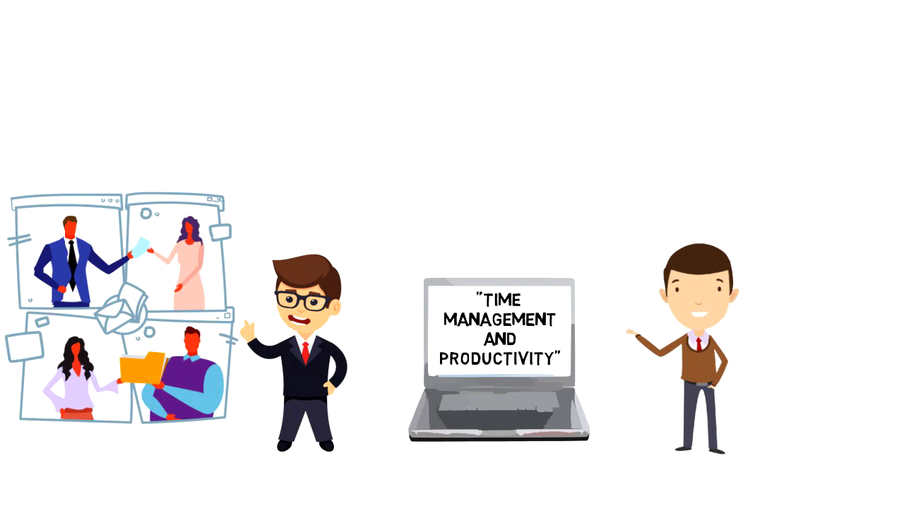
scroll("down", 3)
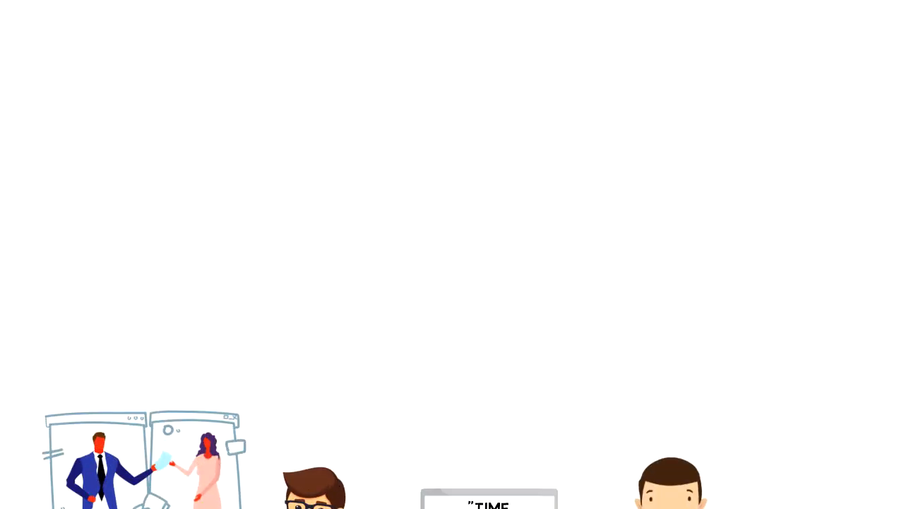